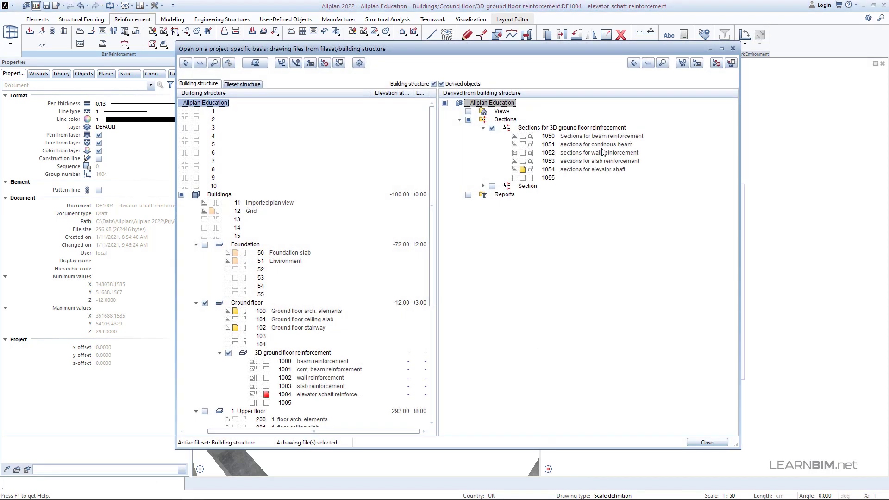
mouse_move(515, 423)
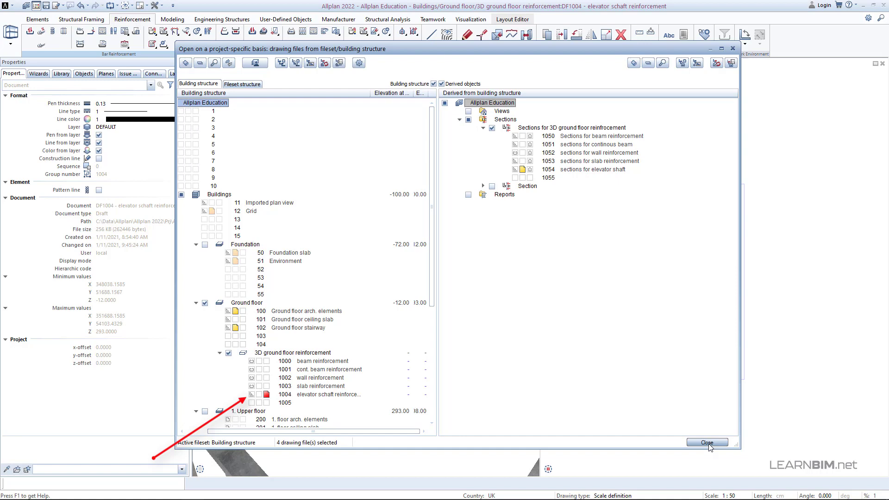
Close the drawing file selection to return to the shaft reinforcement drawing 1004.
left_click(707, 442)
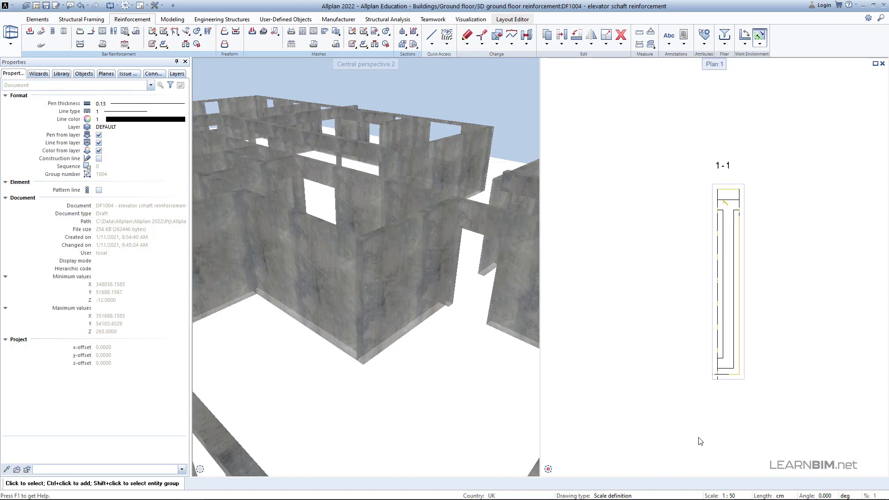
mouse_move(23, 27)
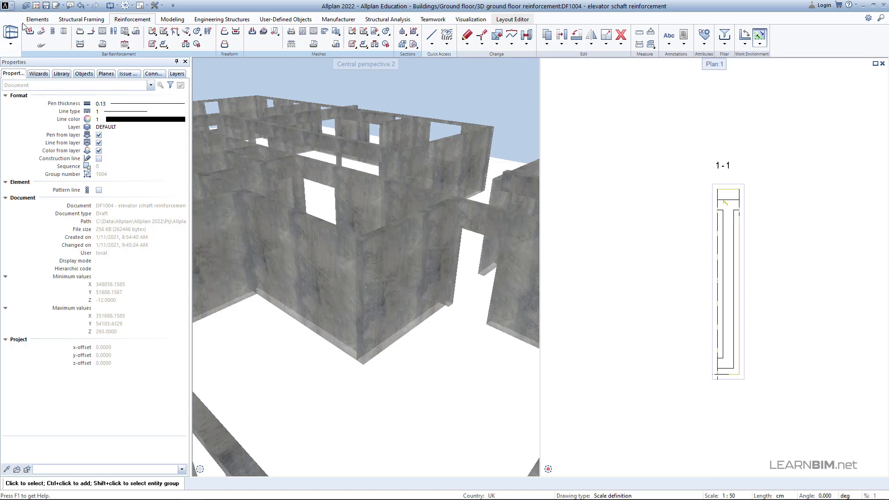
Place an 8 mm open stirrup, not expanding to edges, starting at the wall corner.
left_click(30, 32)
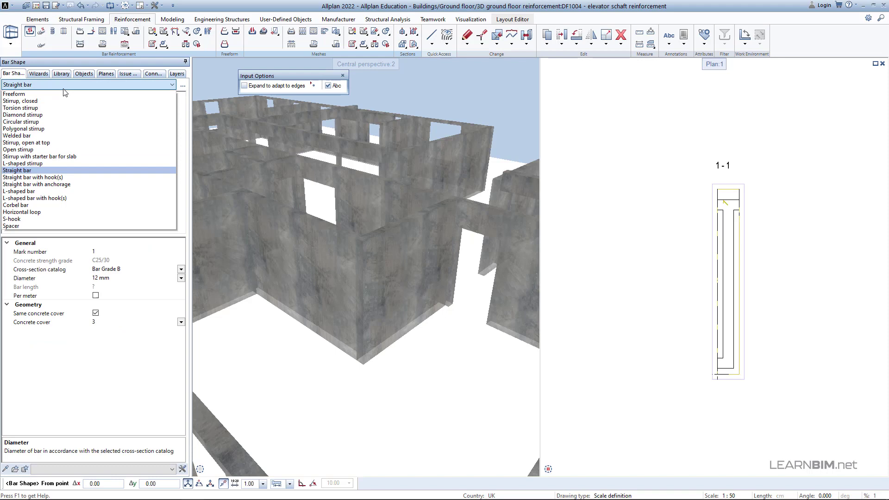
left_click(19, 149)
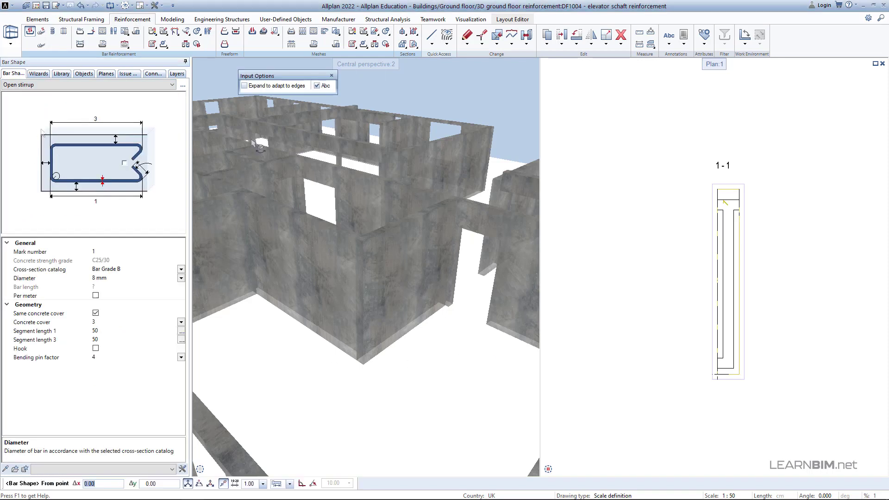
left_click(244, 86)
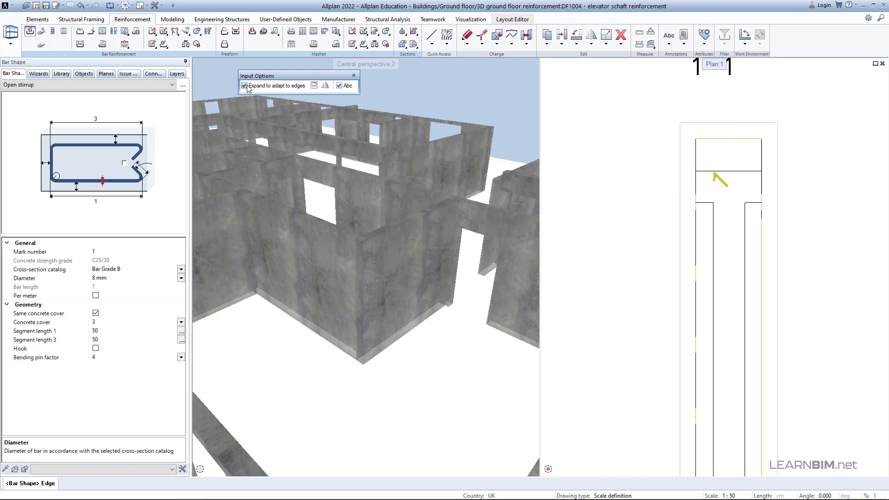
left_click(244, 85)
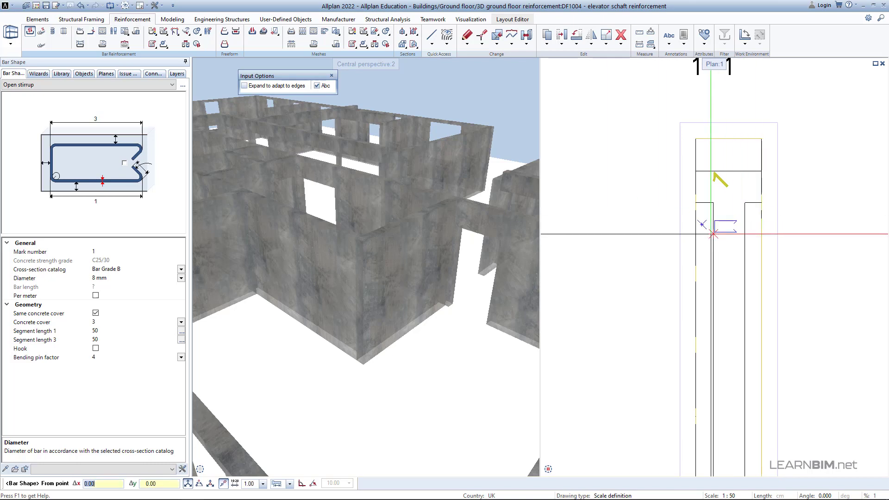
left_click(713, 232)
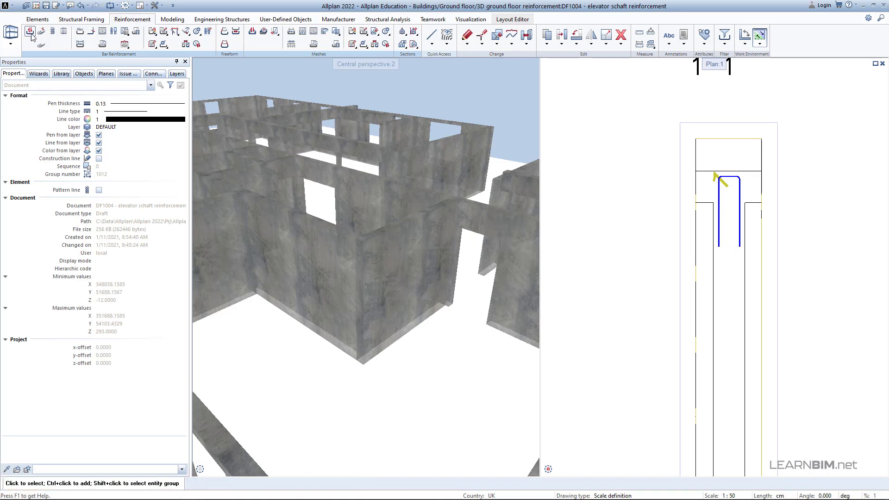
Define a 12 mm straight bar placed as a point in the stirrup's top corner.
left_click(29, 32)
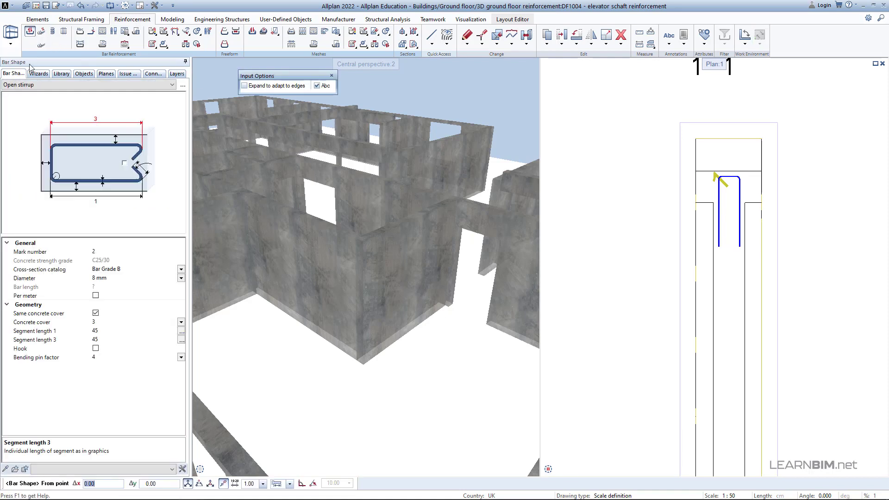
left_click(90, 84)
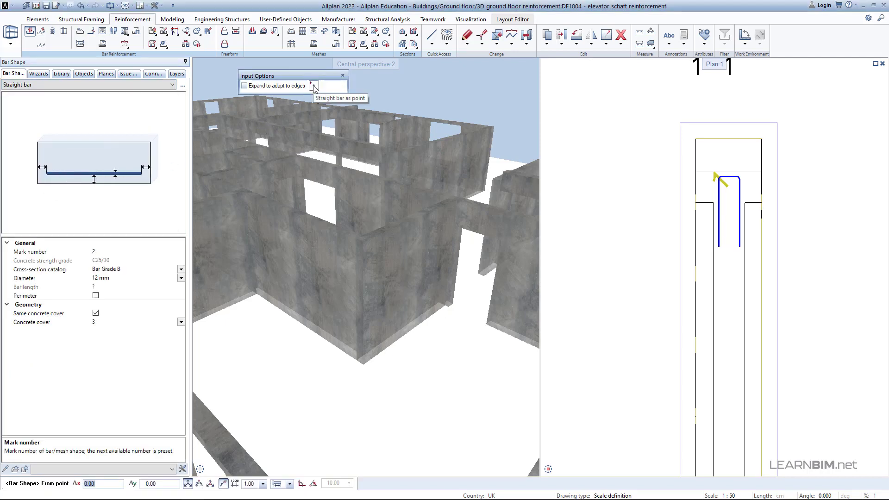
left_click(314, 85)
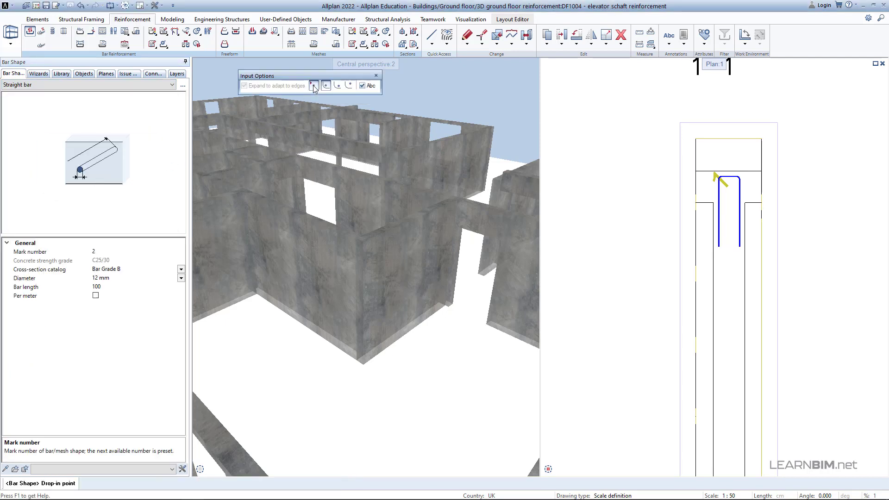
mouse_move(324, 85)
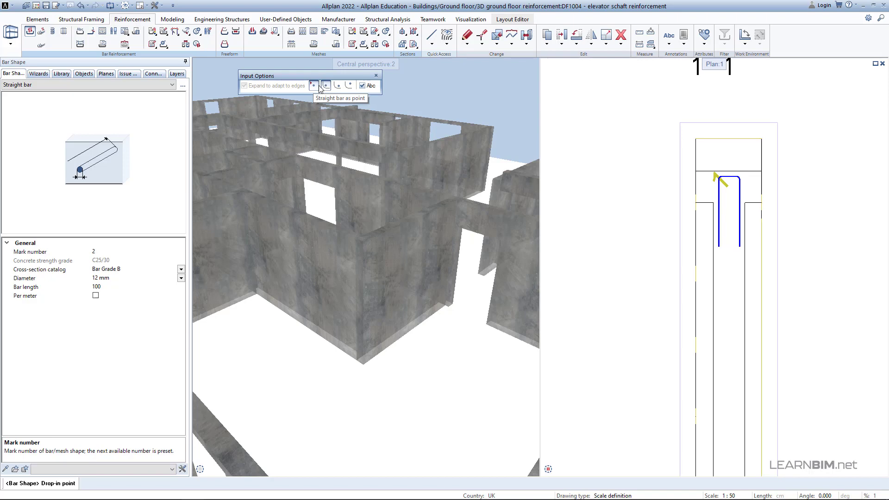
mouse_move(337, 86)
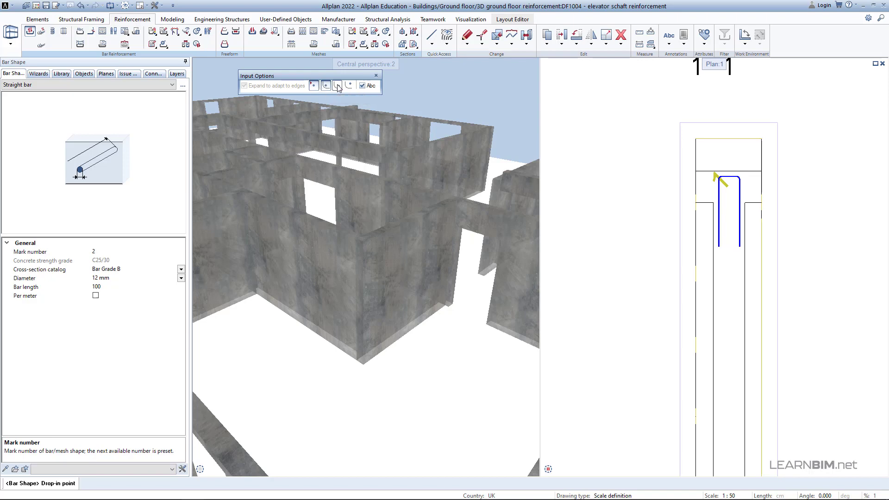
mouse_move(348, 85)
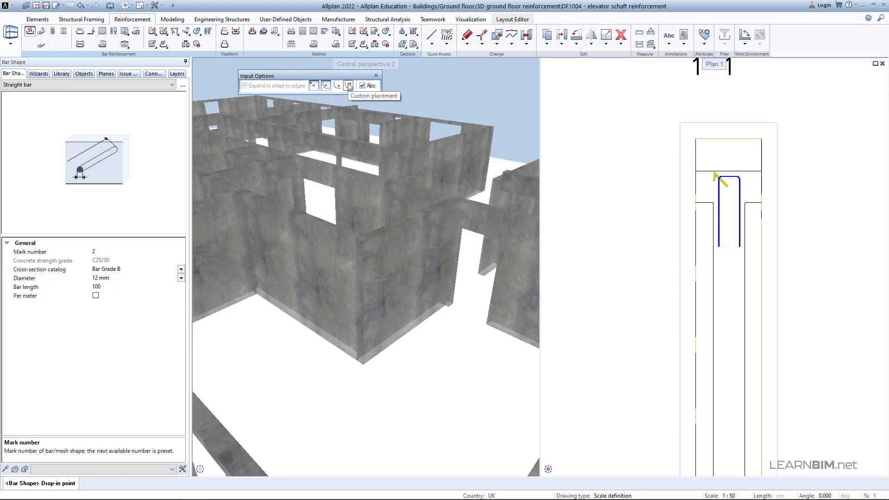
mouse_move(104, 282)
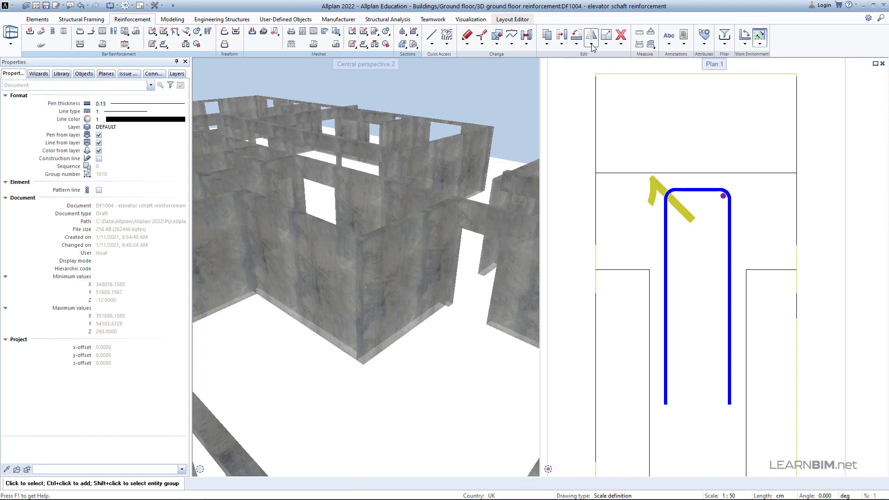
Copy the corner bar to the opposite stirrup corner and the bar pairs down the wall.
left_click(590, 36)
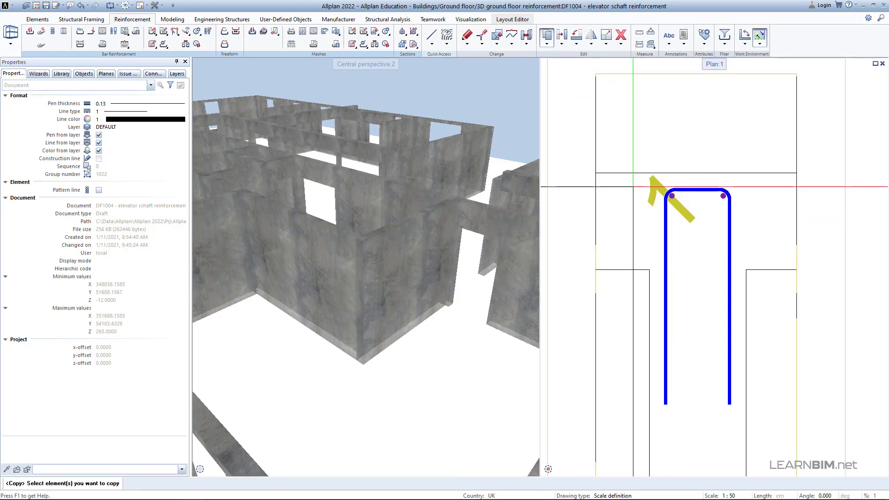
left_click(722, 196)
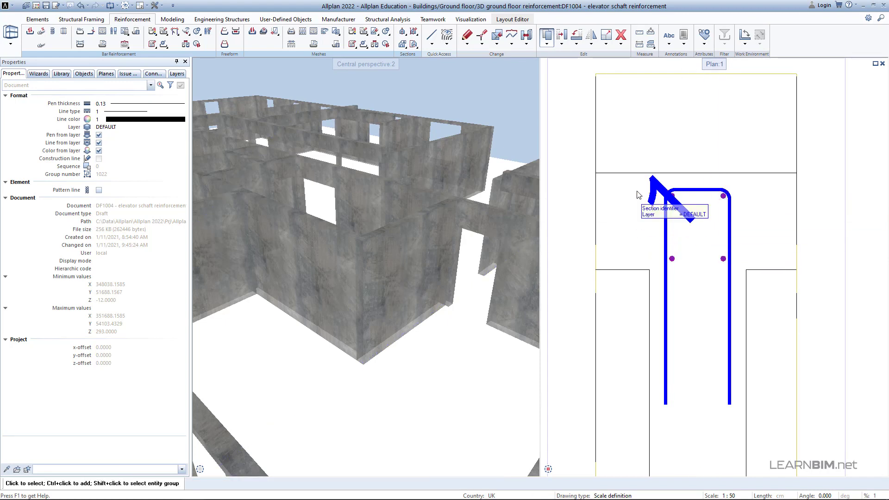
left_click(546, 36)
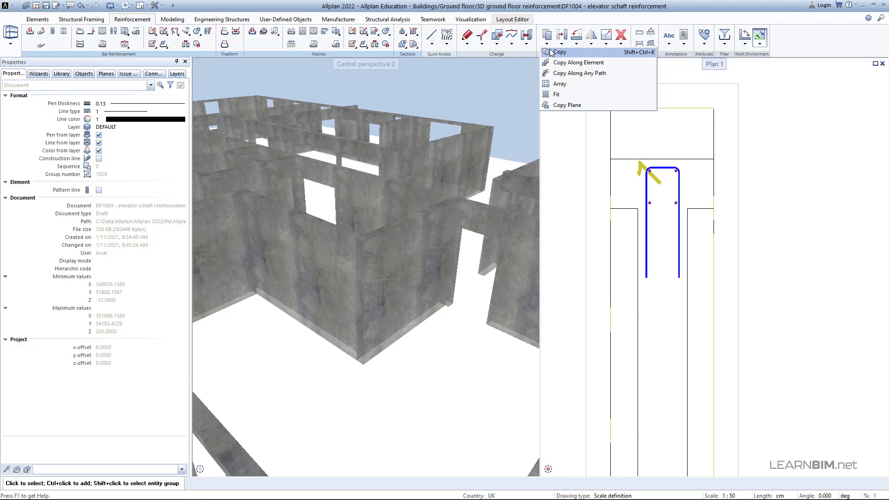
left_click(560, 51)
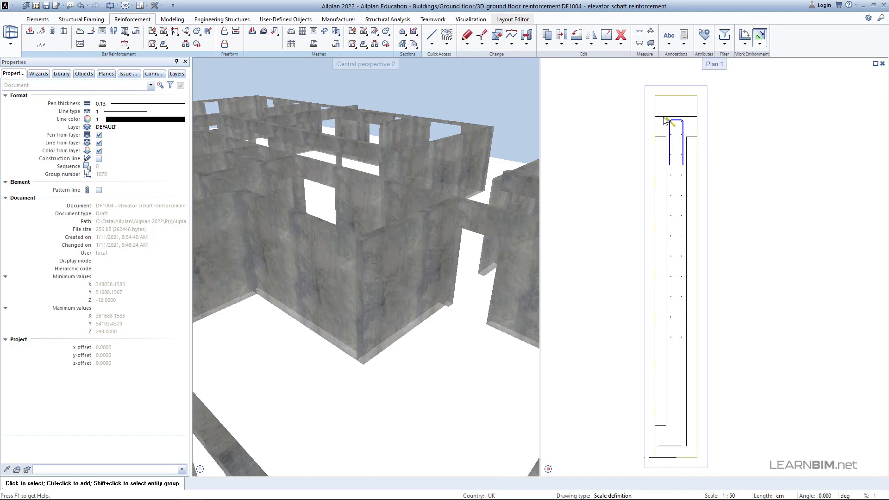
Mirror the stirrup with its corner bars about an axis across the wall.
left_click(590, 37)
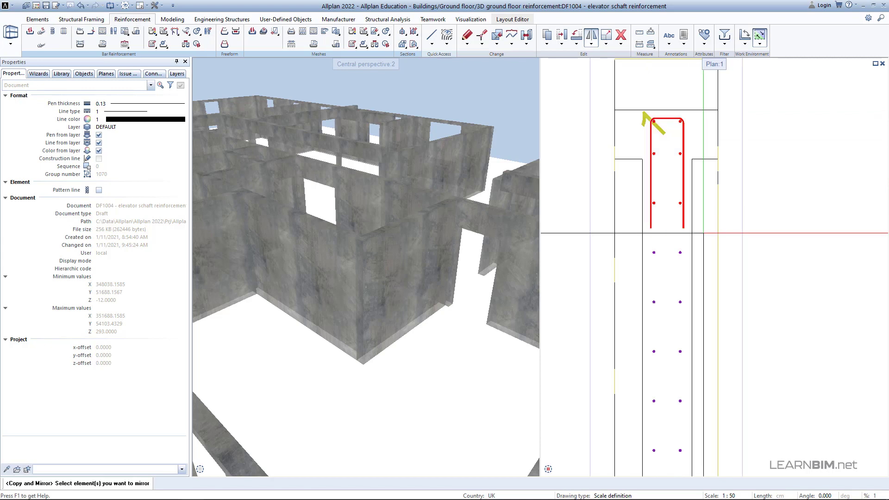
left_click(650, 189)
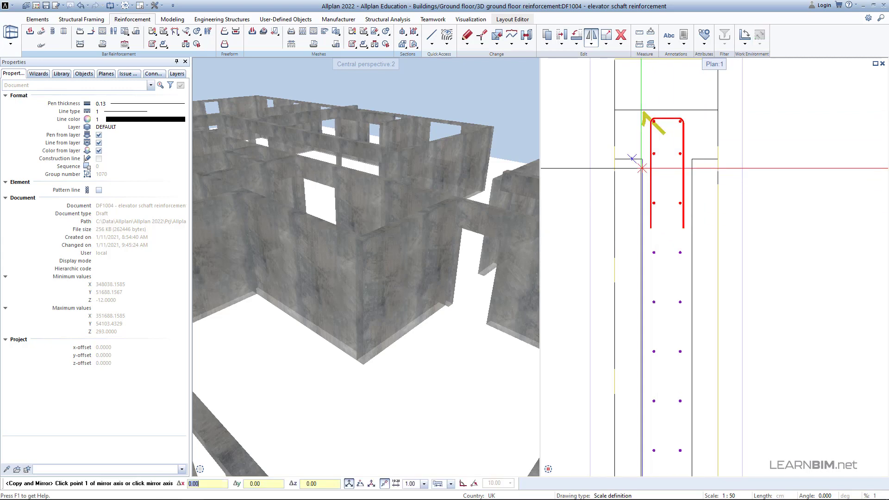
left_click(641, 168)
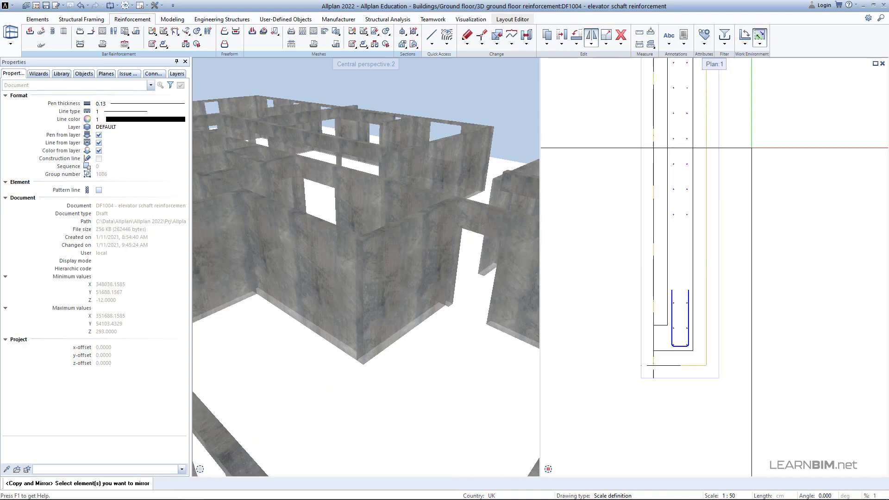
left_click(397, 267)
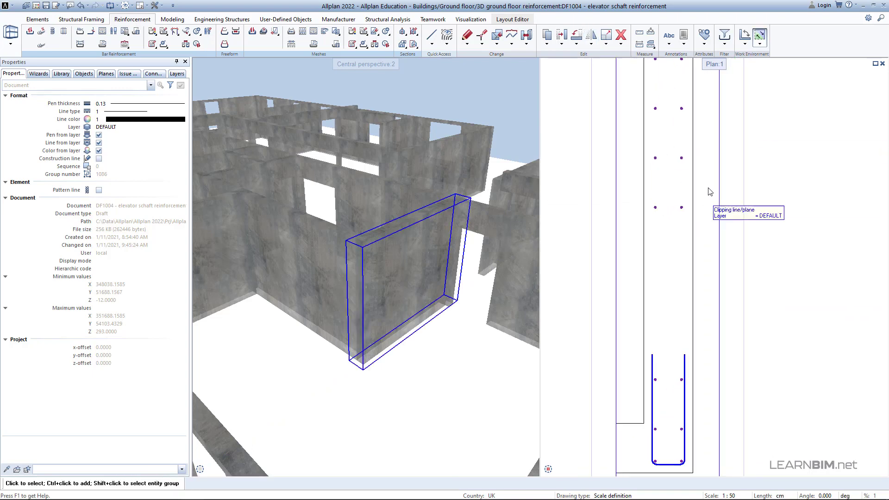
Copy the stirrup bars to the opposite end of section 1-1.
left_click(546, 35)
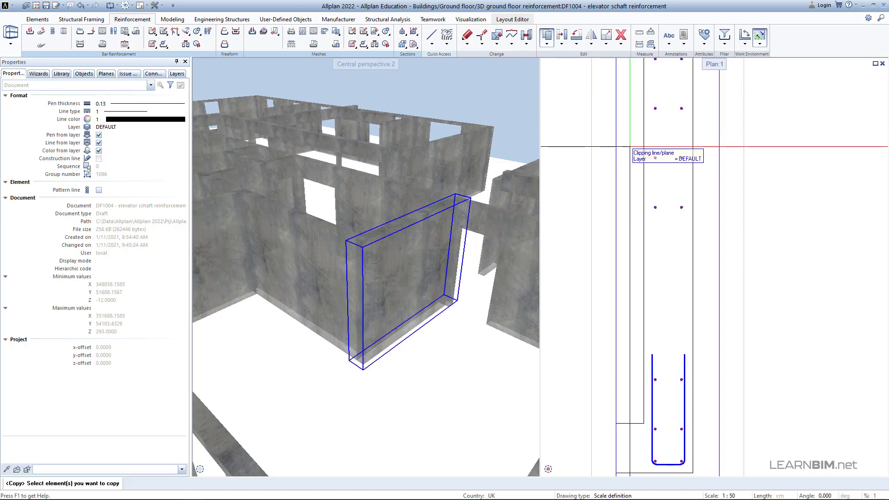
left_click(651, 106)
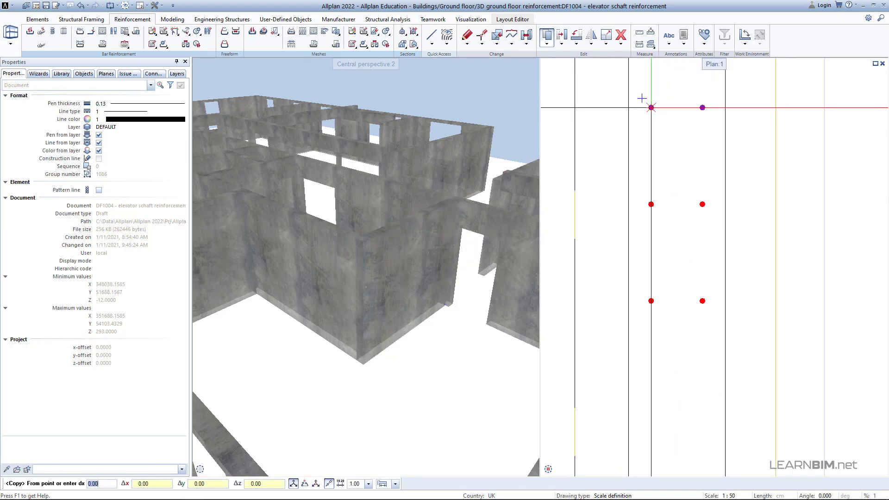
left_click(651, 300)
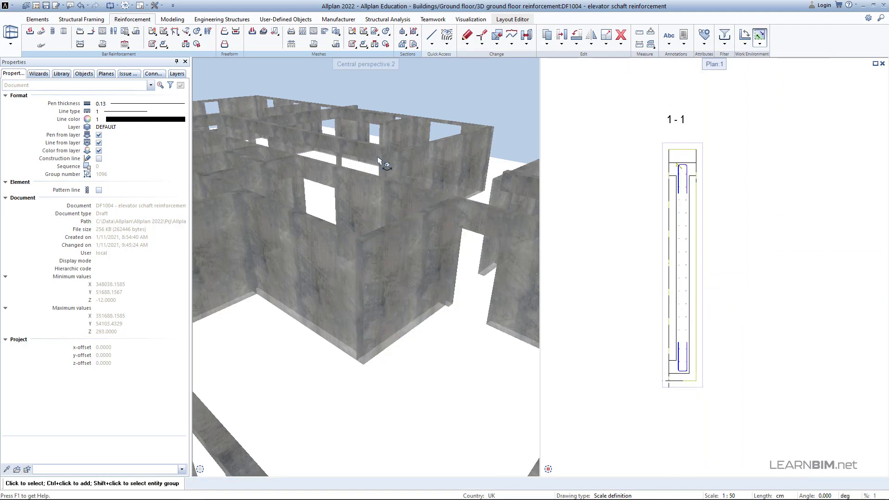
mouse_move(224, 31)
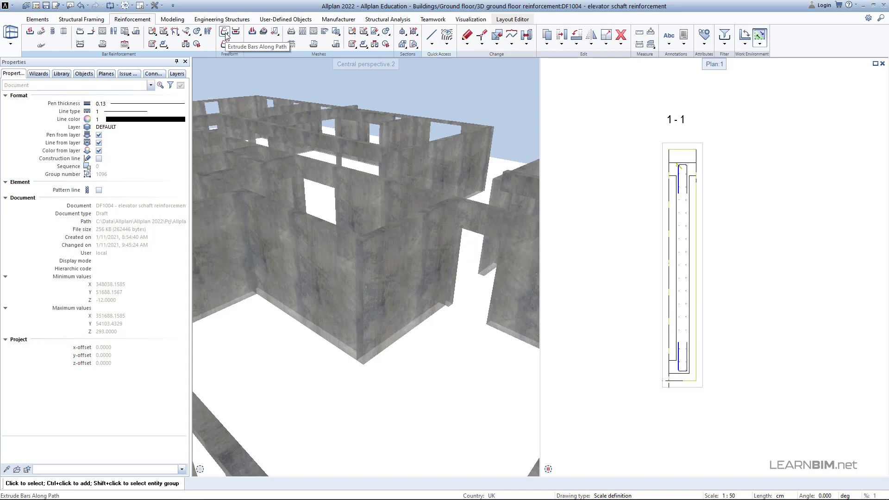
Extrude the section bars along the wall at spacing 25, with Region 1 length 50 at spacing 15.
left_click(224, 31)
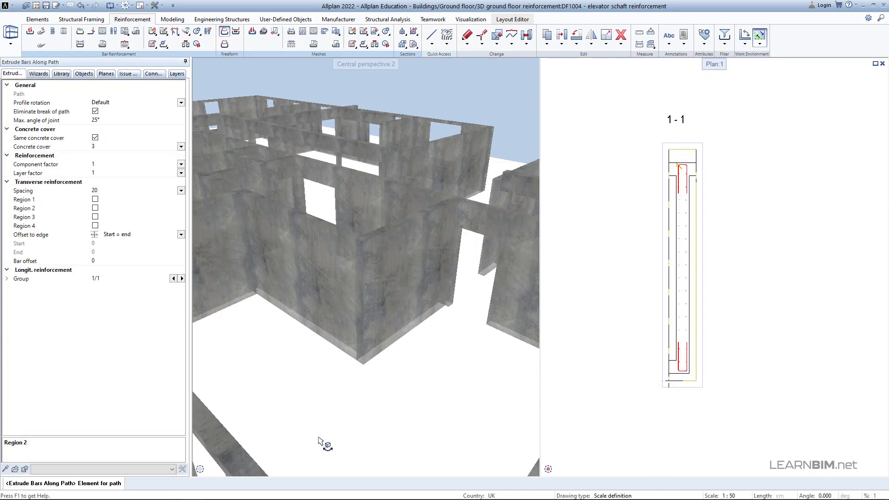
left_click(234, 468)
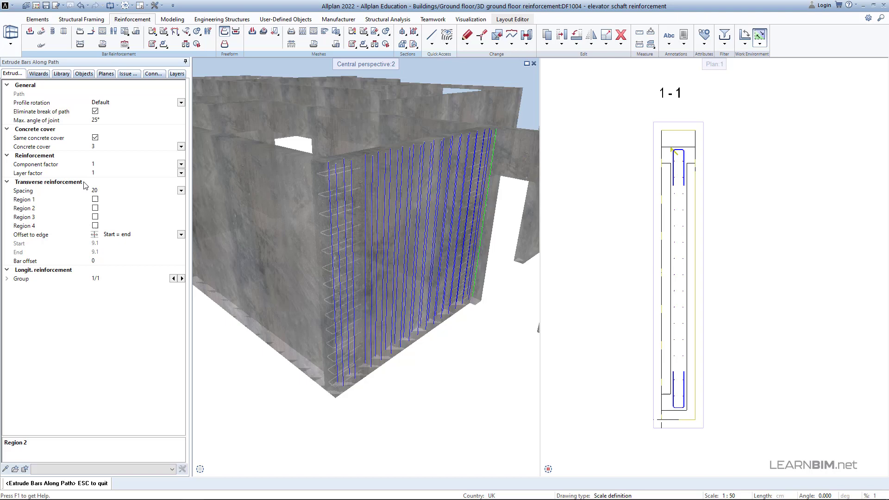
mouse_move(103, 194)
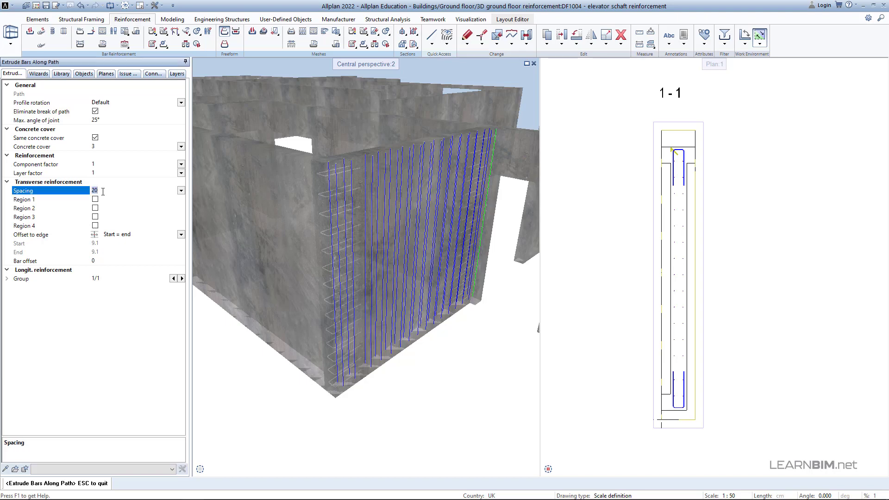
type("25")
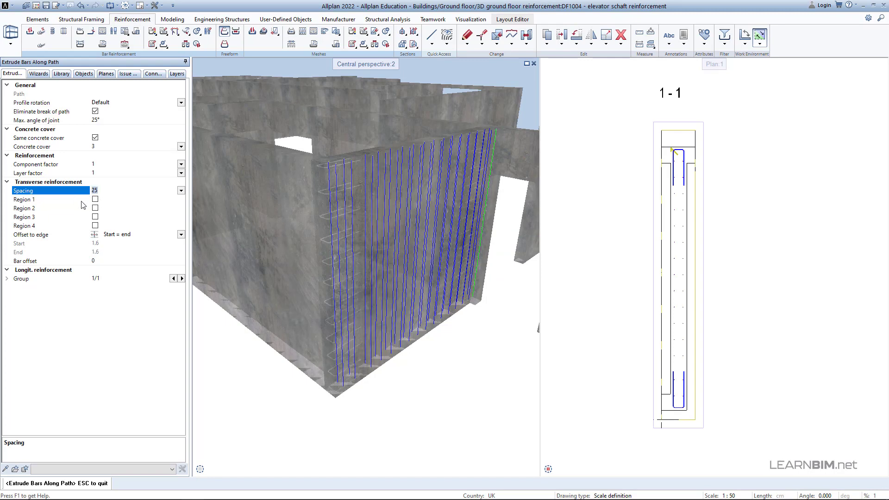
left_click(95, 199)
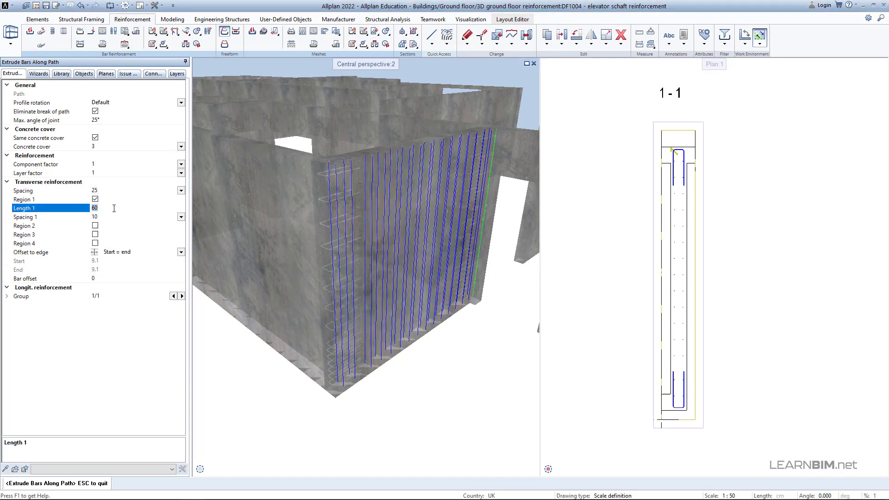
type("50")
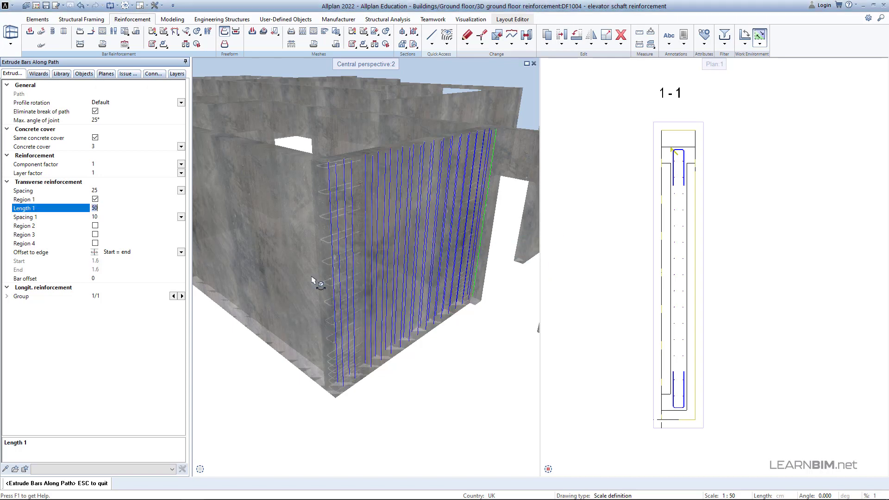
left_click(51, 217)
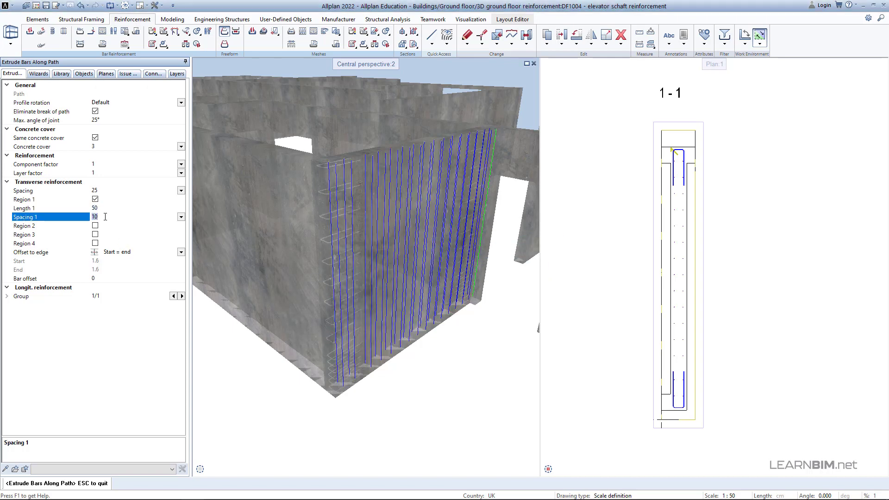
type("15")
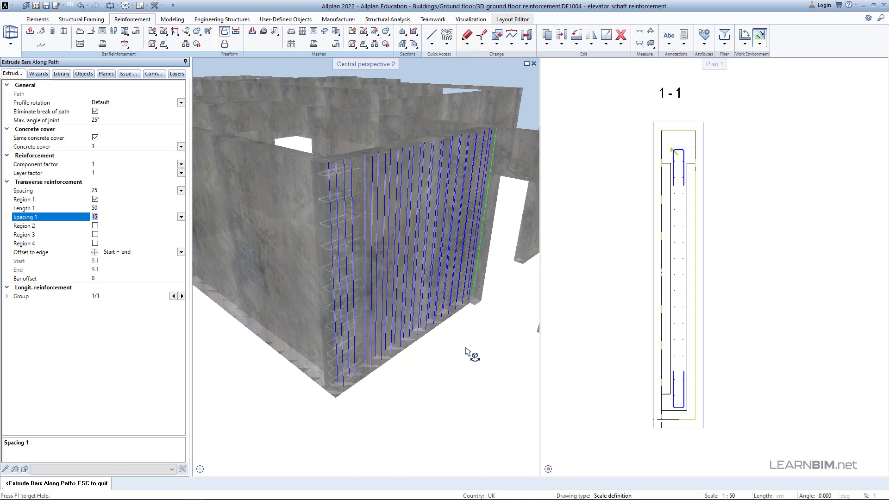
mouse_move(151, 236)
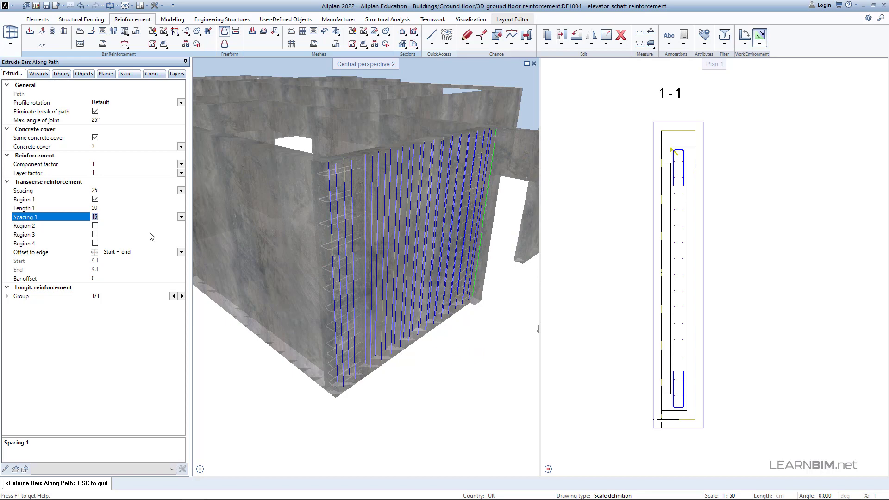
mouse_move(196, 291)
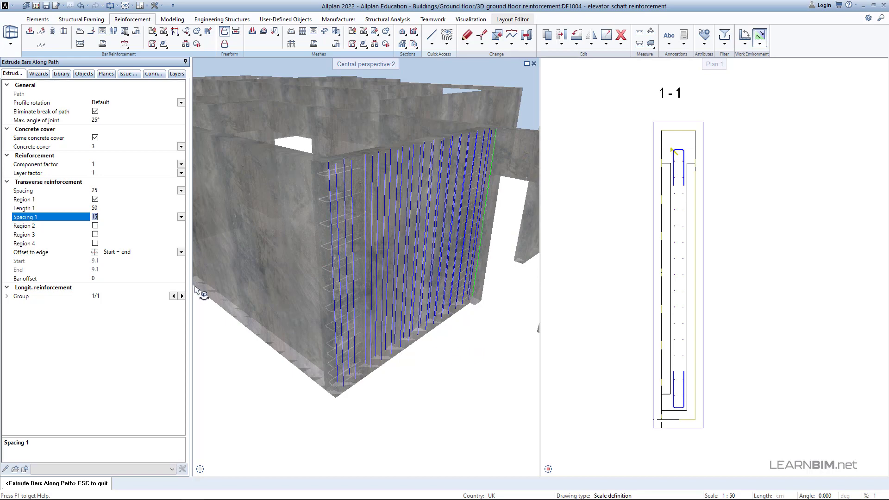
mouse_move(85, 293)
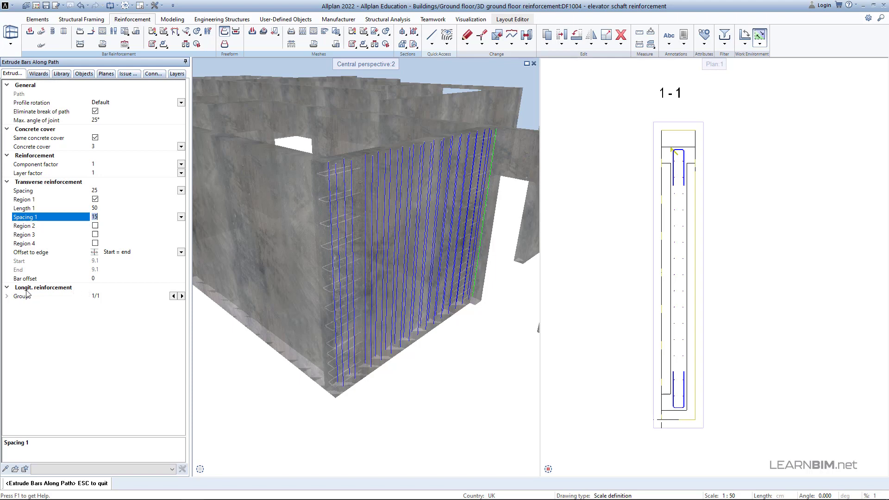
Let the longitudinal bar group's vertical bars project at the start.
left_click(21, 296)
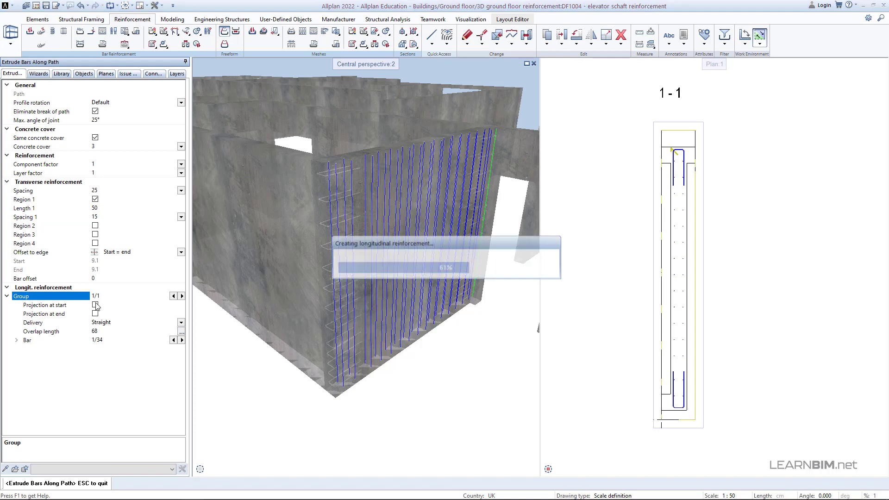
left_click(94, 305)
type("4")
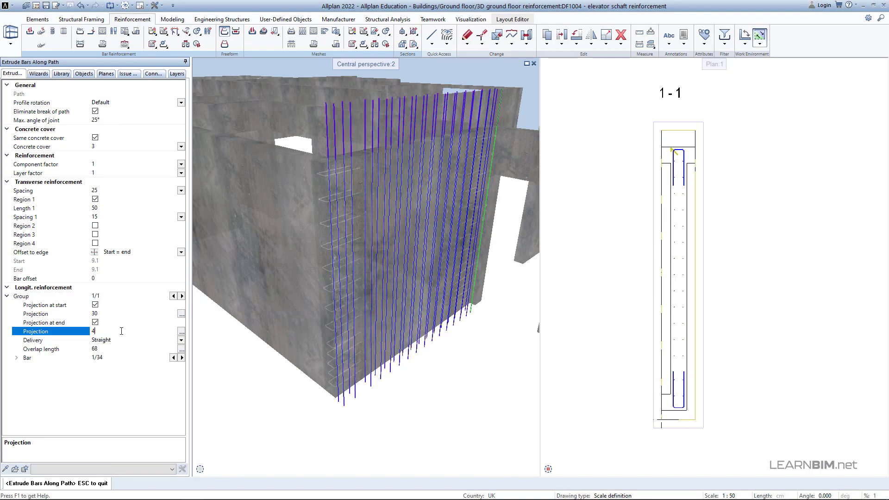
type("0")
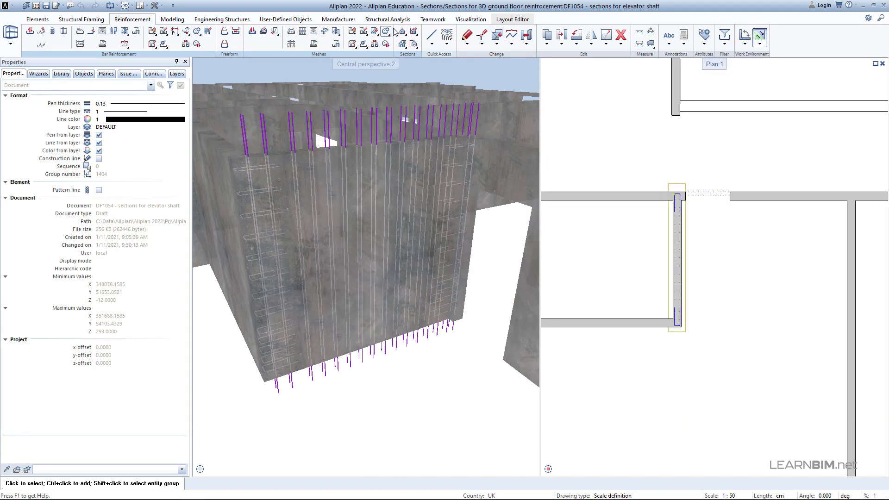
Begin section 2 clipping path with its first point on the shaft wall in plan.
left_click(401, 34)
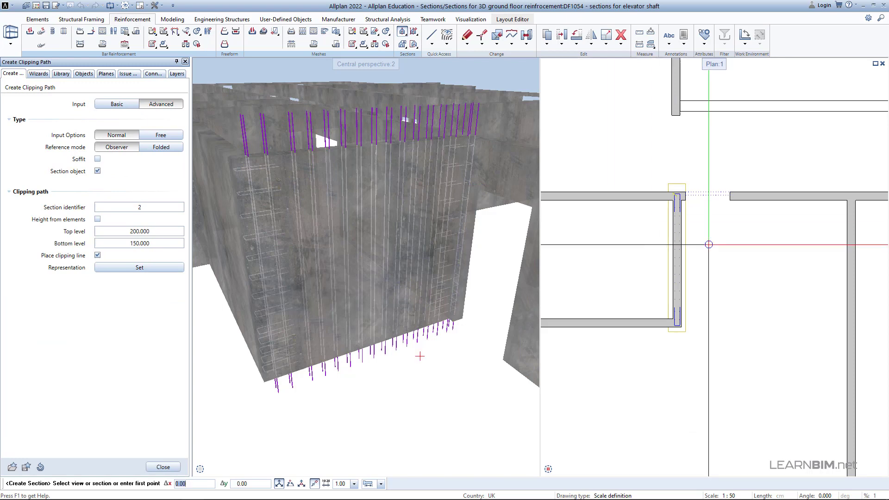
left_click(707, 244)
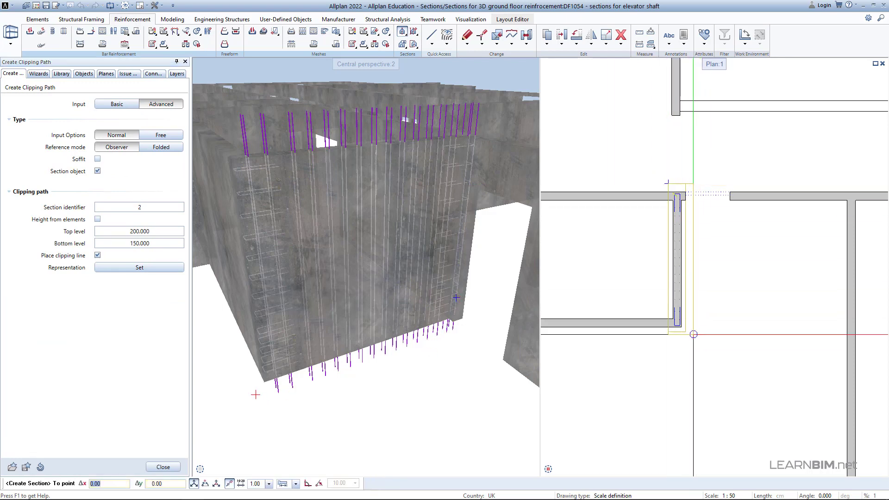